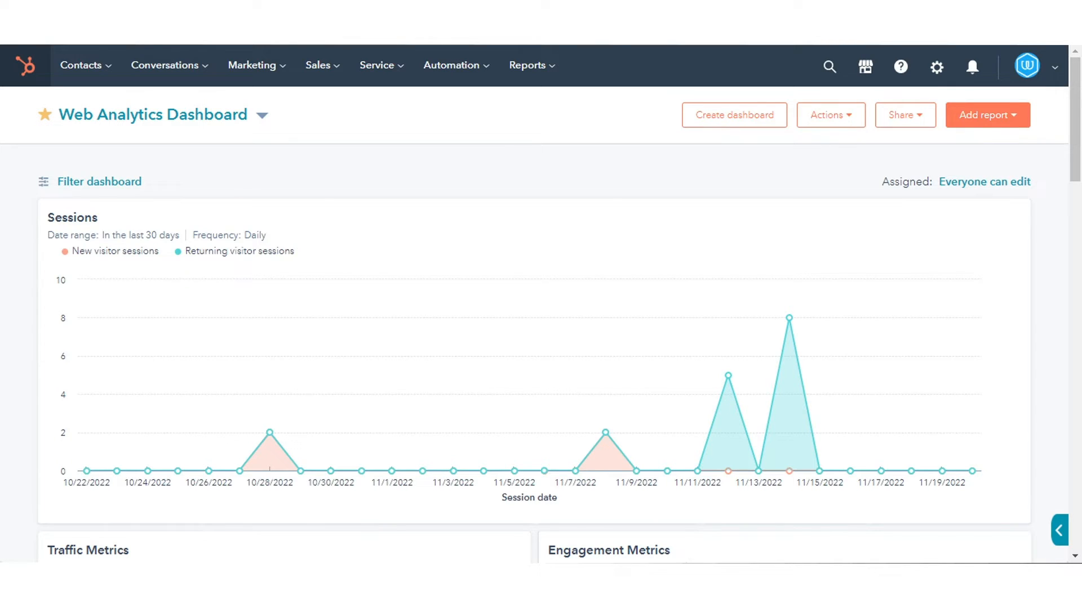
- Go from the web analytics dashboard to the Marketing Email list
{"action": "left_click", "coordinate": [252, 64]}
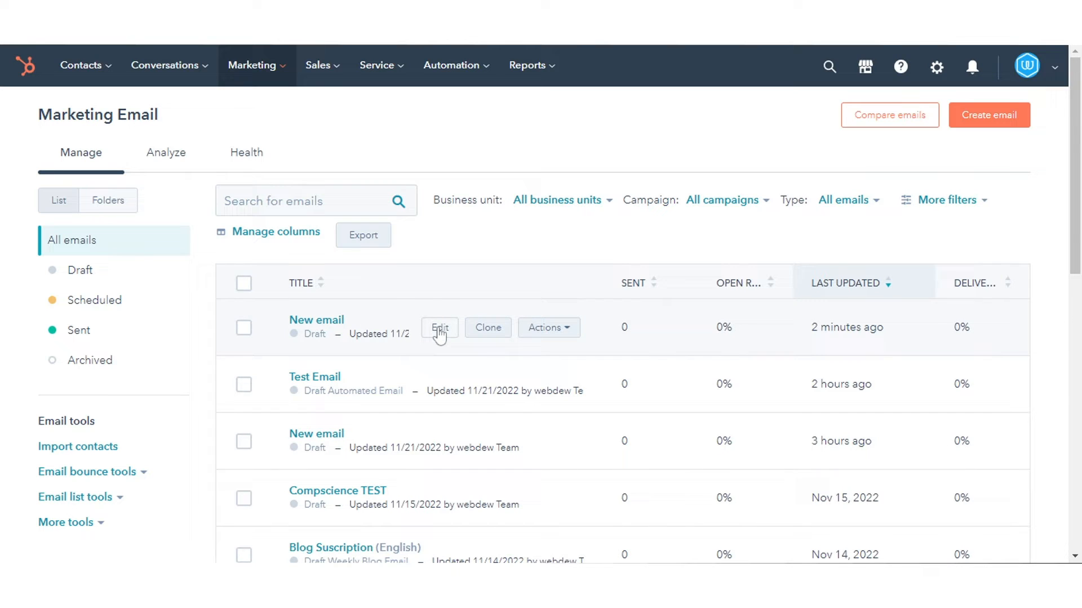
{"action": "mouse_move", "coordinate": [460, 288]}
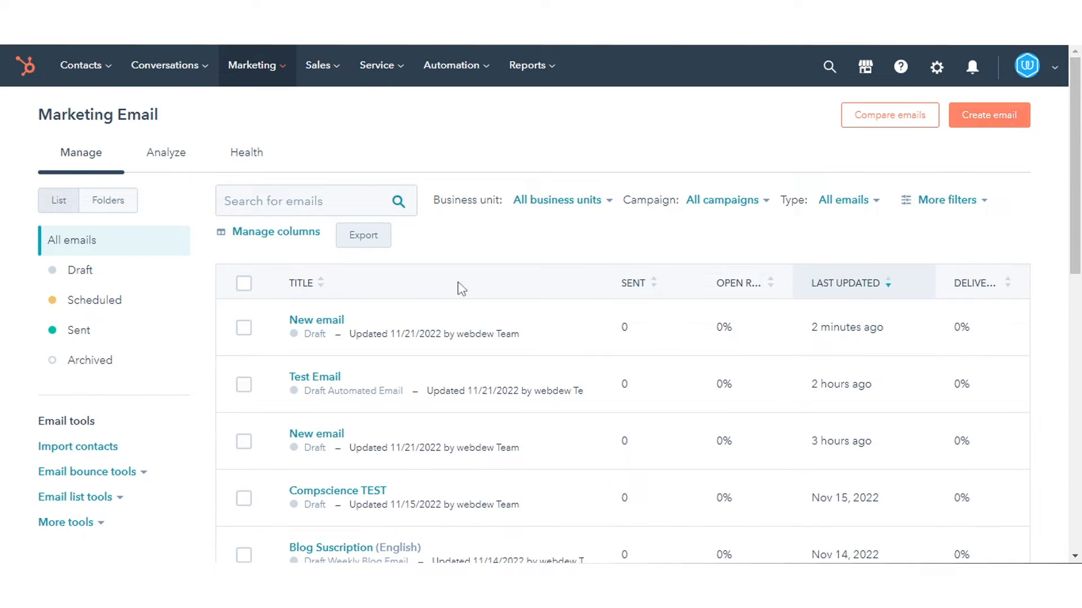
{"action": "mouse_move", "coordinate": [435, 328]}
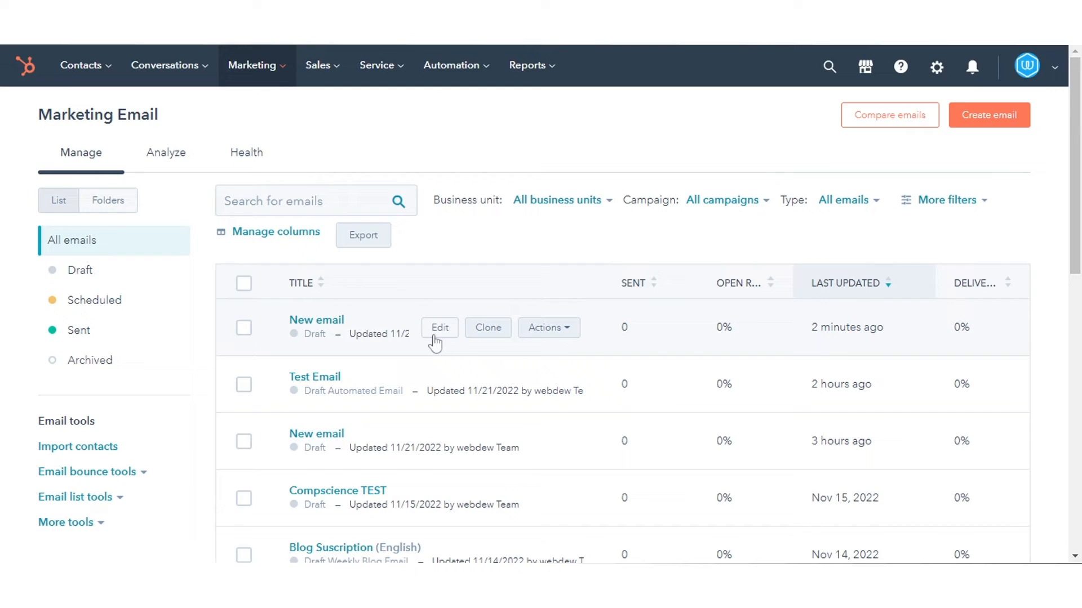
- Edit the recently updated 'New email' draft
{"action": "left_click", "coordinate": [439, 327]}
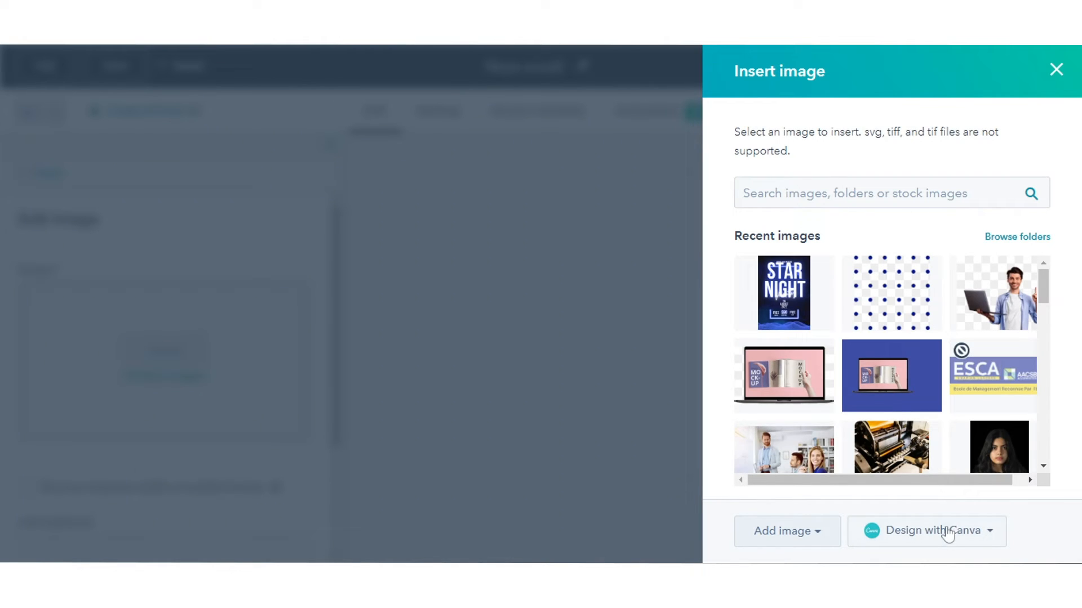
- Create a new blank Card design with Canva from the Insert image panel
{"action": "left_click", "coordinate": [926, 531]}
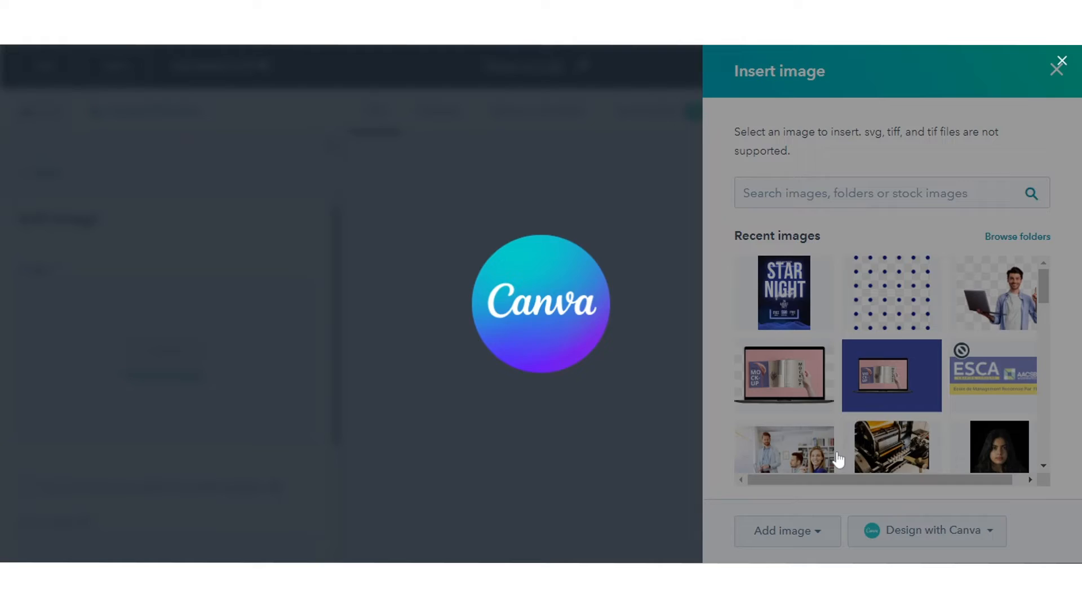
{"action": "left_click", "coordinate": [925, 531]}
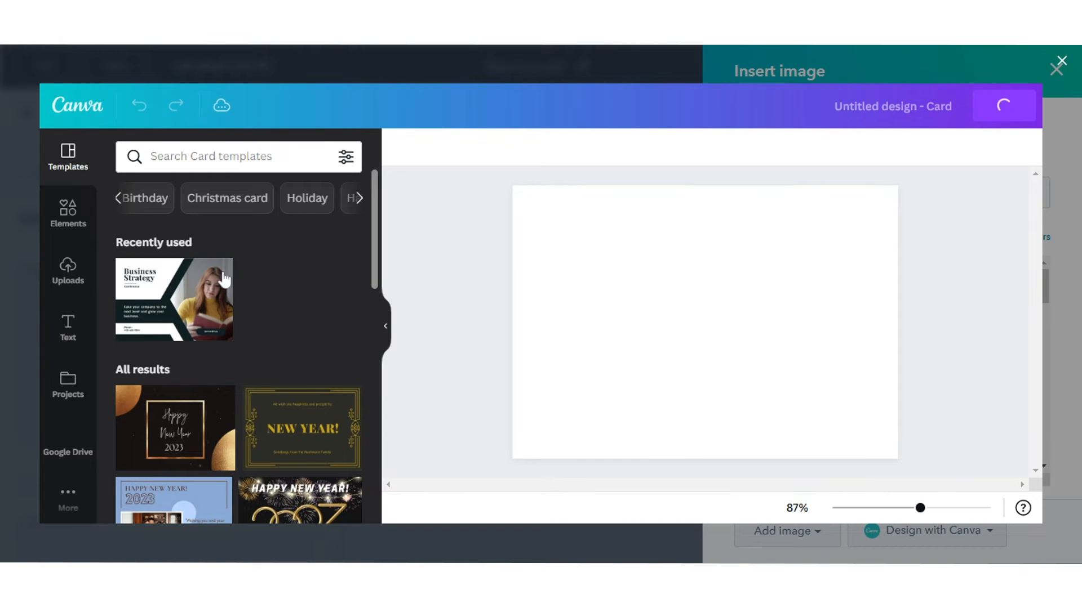
{"action": "mouse_move", "coordinate": [200, 290]}
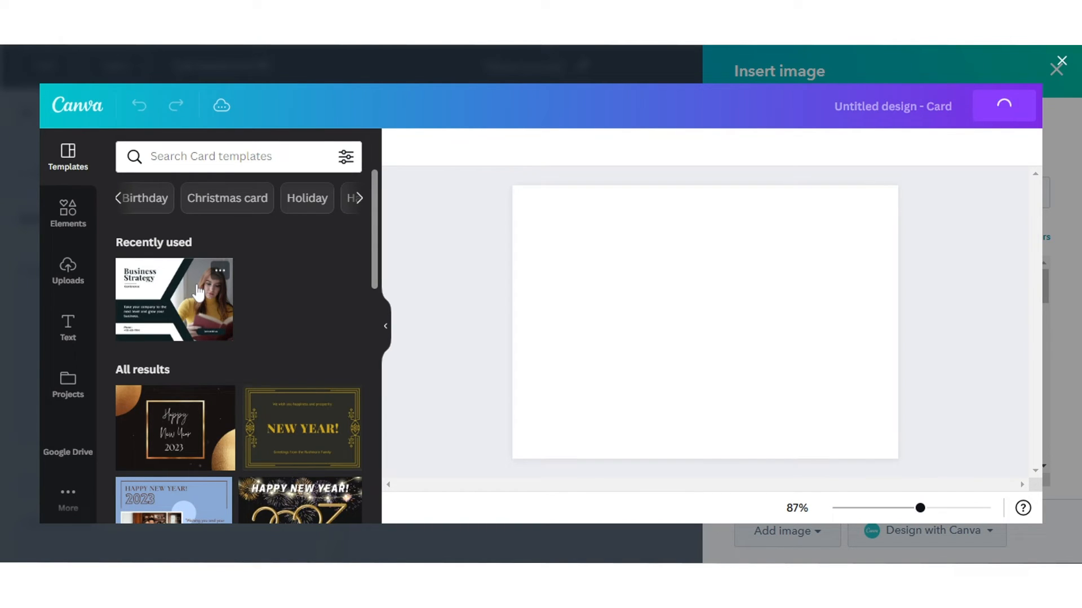
- Apply the recently used Business Strategy template and save it into the email
{"action": "left_click", "coordinate": [173, 298]}
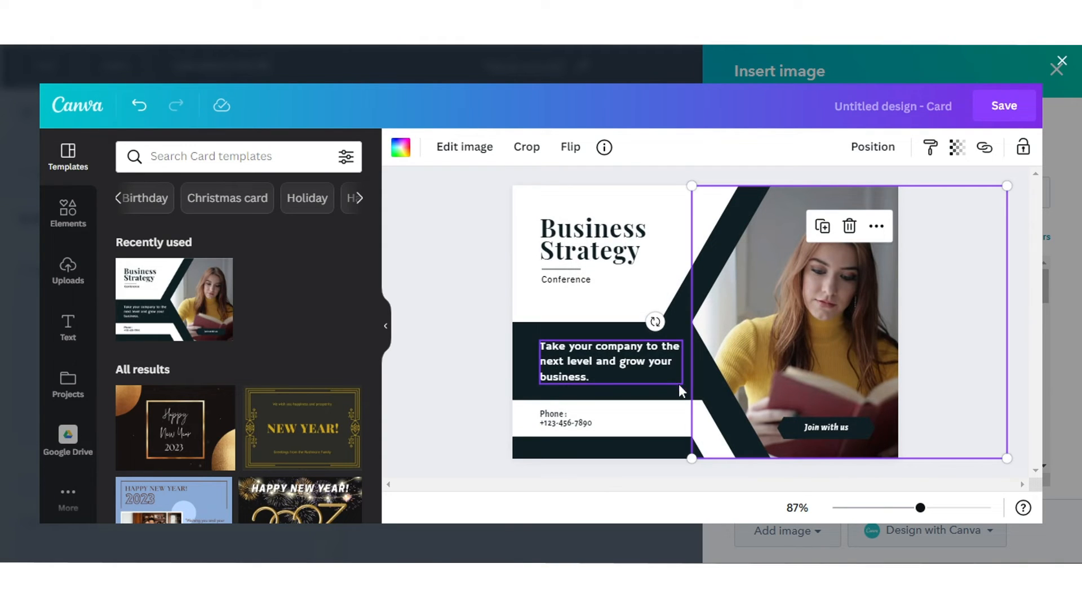
{"action": "left_click", "coordinate": [918, 245]}
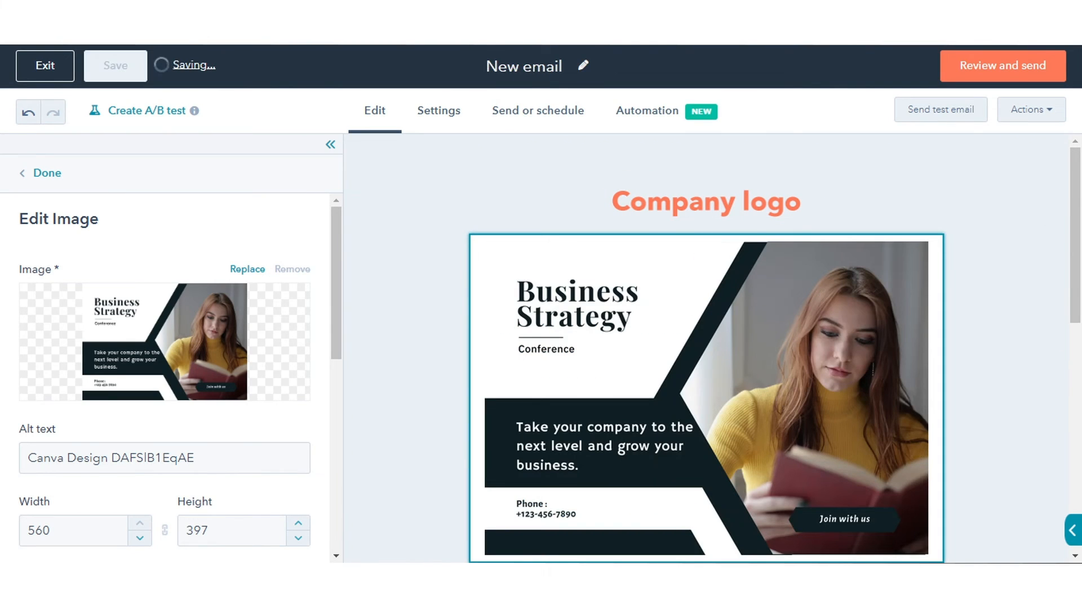
- Scroll the email preview to check the auto-saved Business Strategy image
{"action": "scroll", "scroll_direction": "down", "scroll_amount": 3}
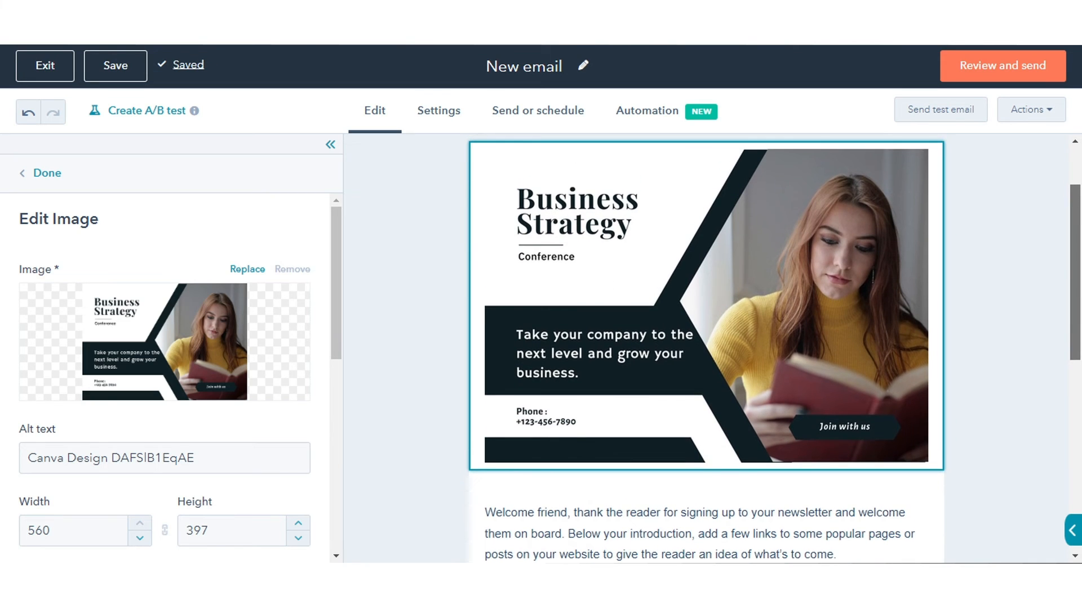
{"action": "mouse_move", "coordinate": [890, 50]}
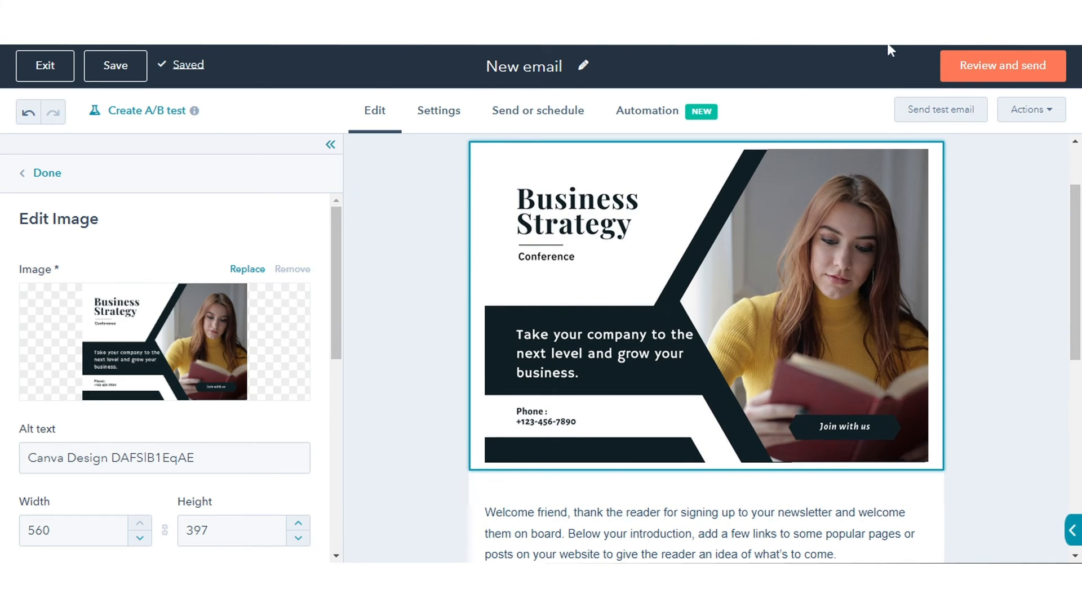